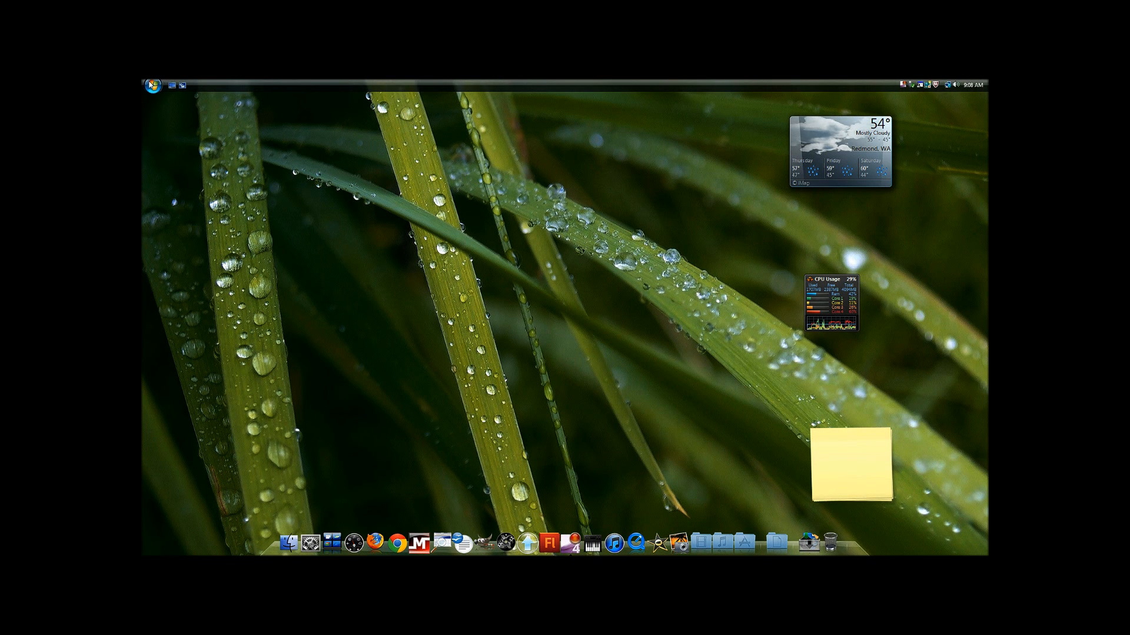
Search Start for cmd and run cmd.exe as administrator.
left_click(158, 86)
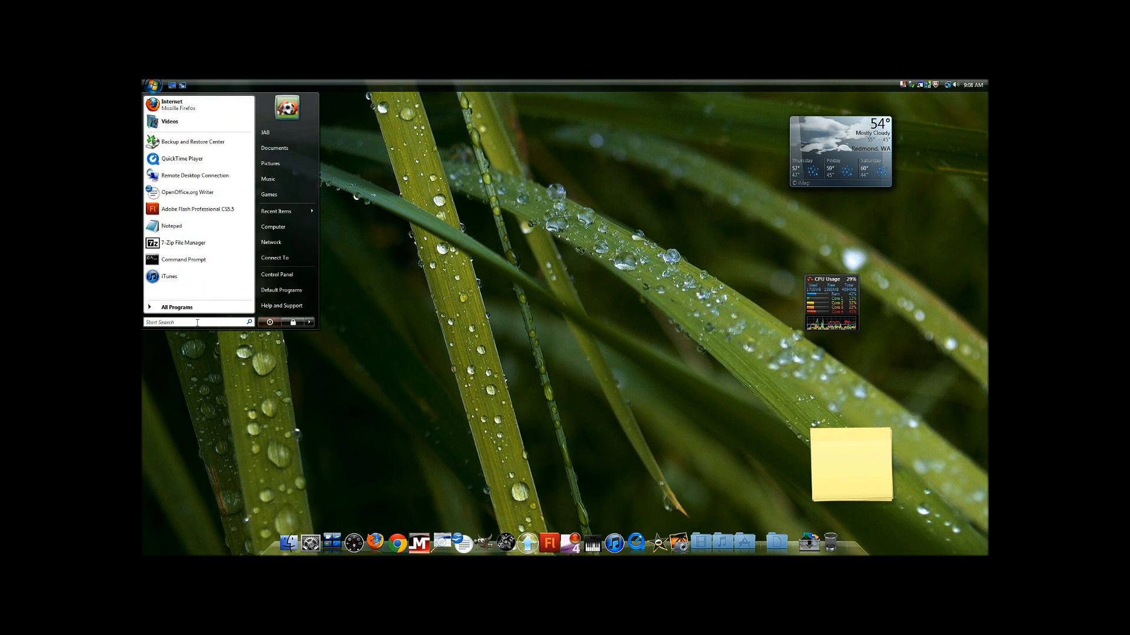
type("cmd")
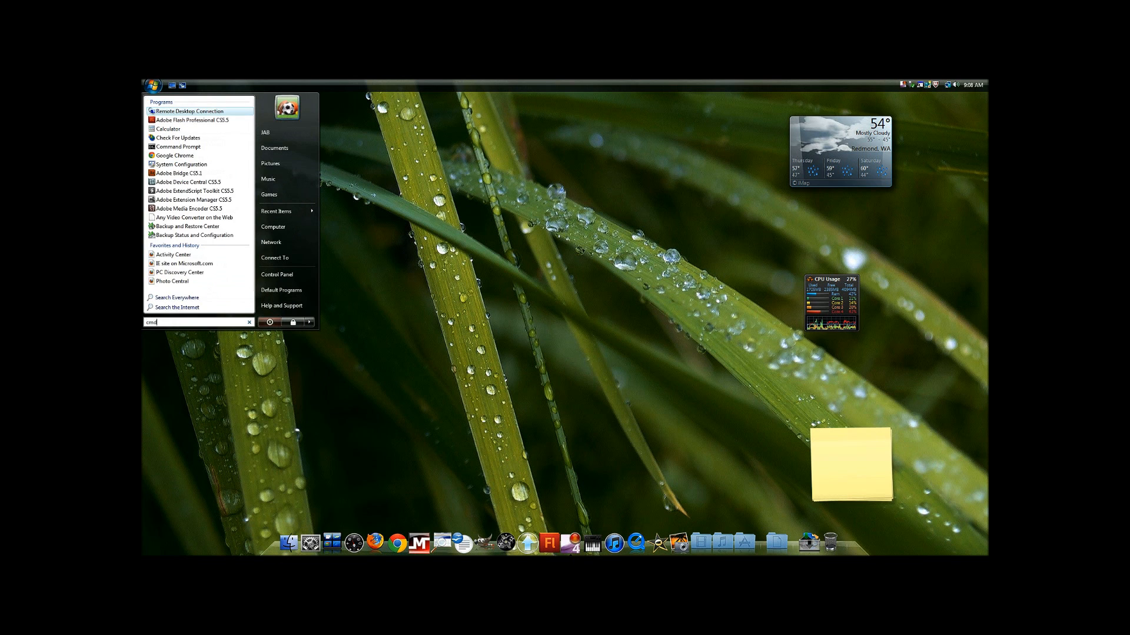
type("cmd")
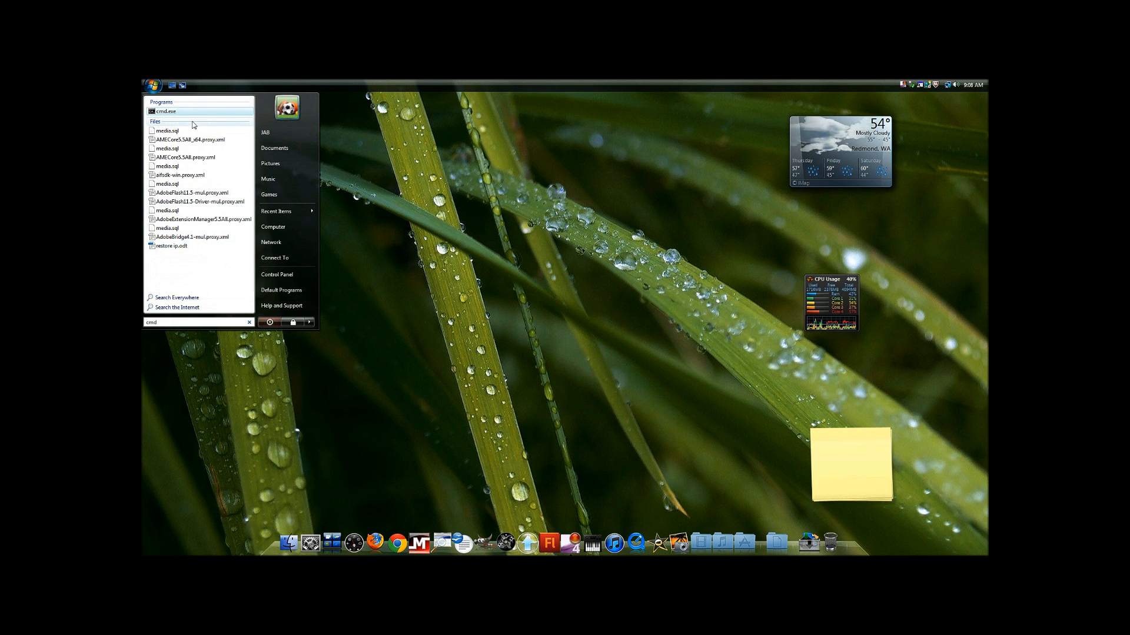
right_click(168, 111)
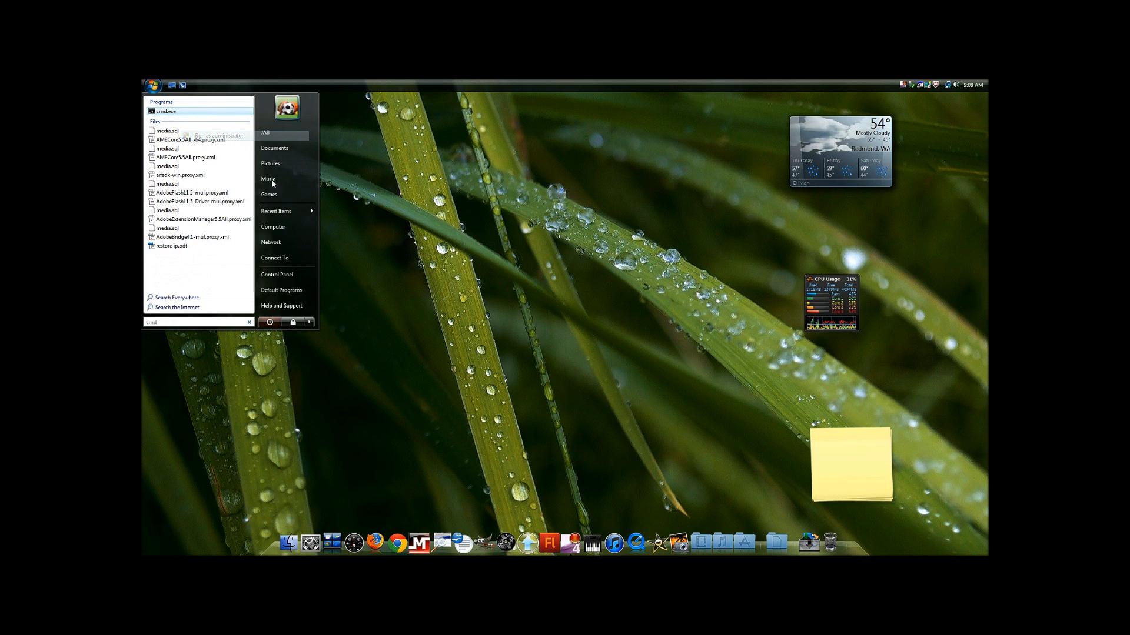
left_click(165, 111)
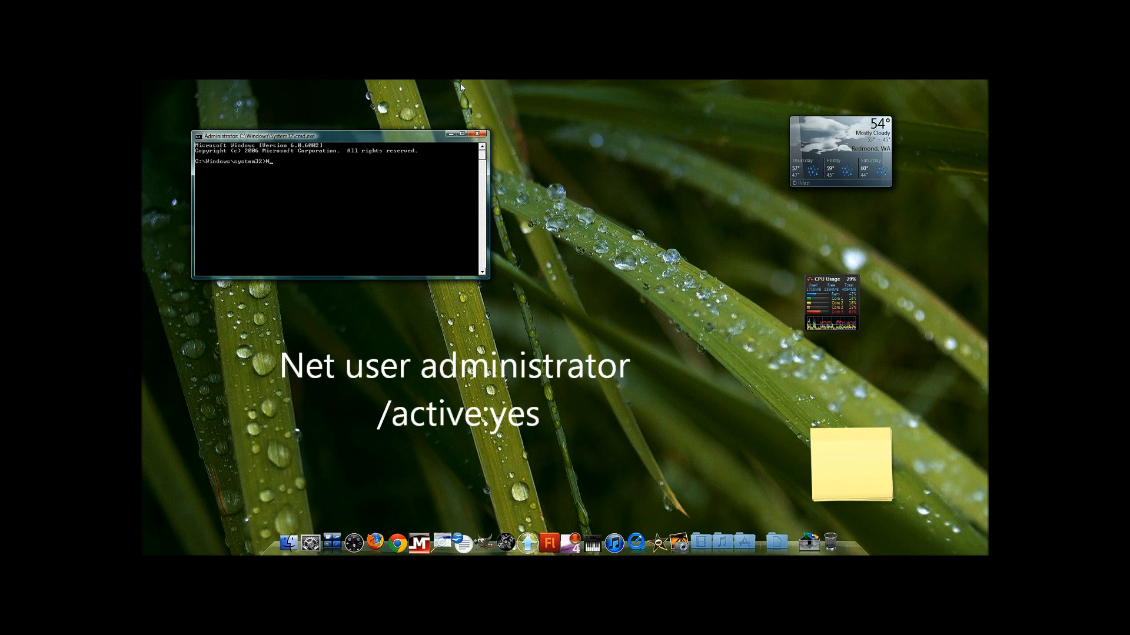
Run 'net user administrator /active:yes', then exit the Command Prompt.
type("Net usd")
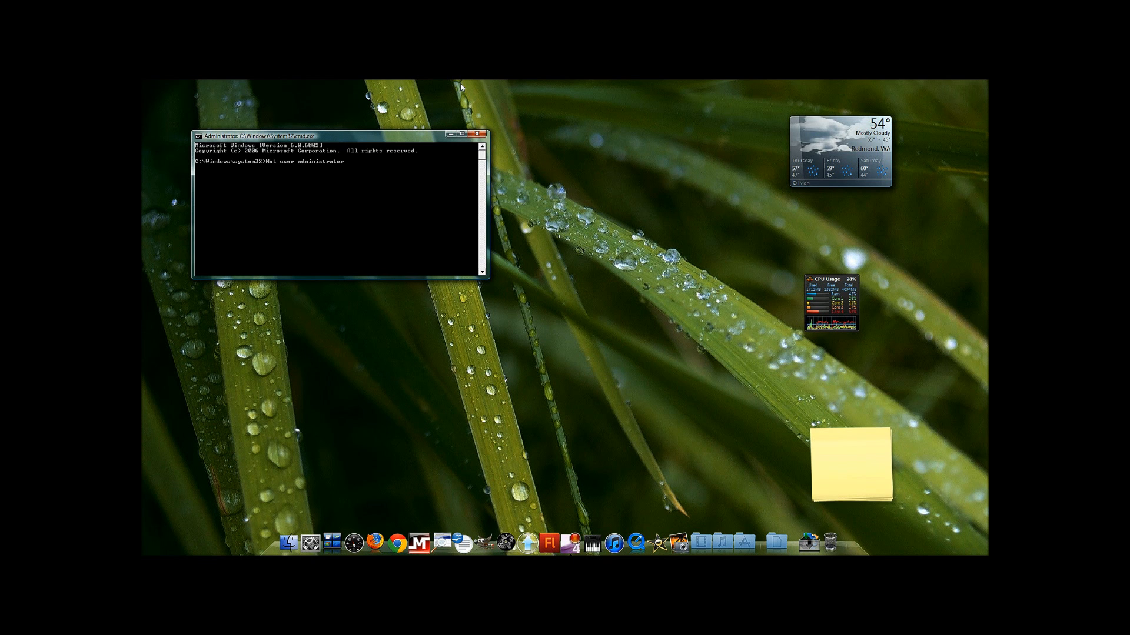
type("/active")
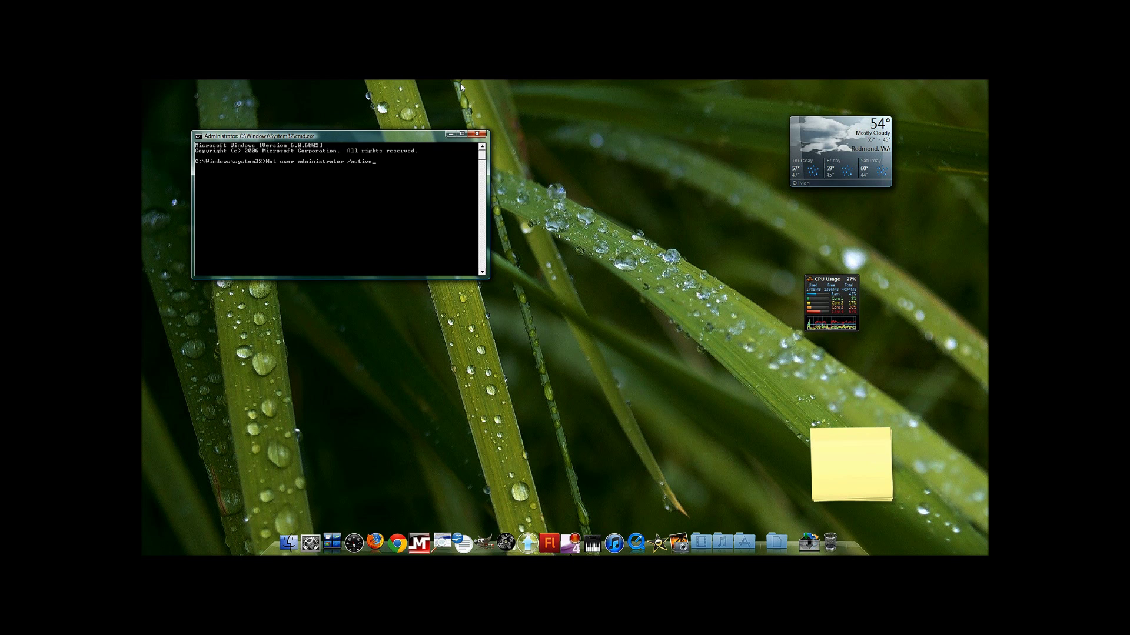
type(":yes")
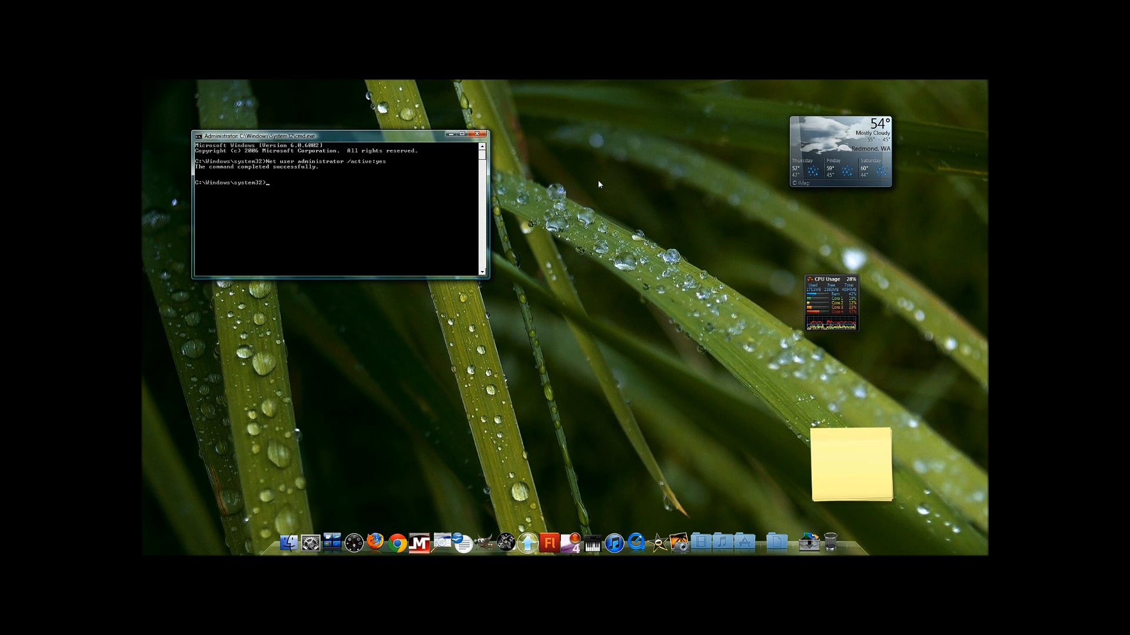
type("exit")
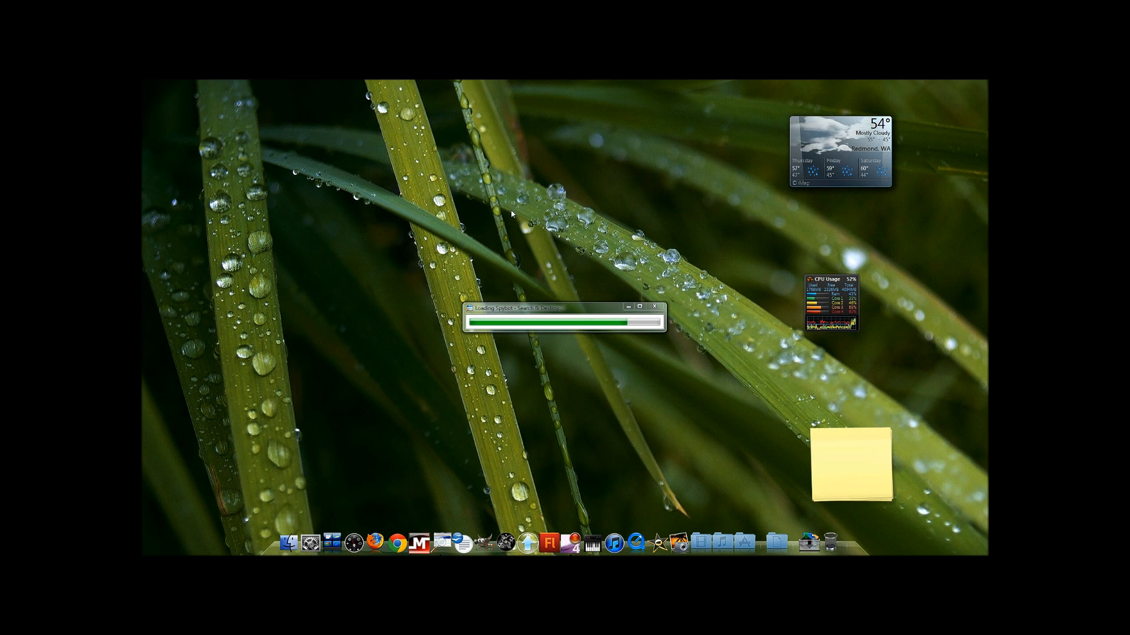
mouse_move(497, 234)
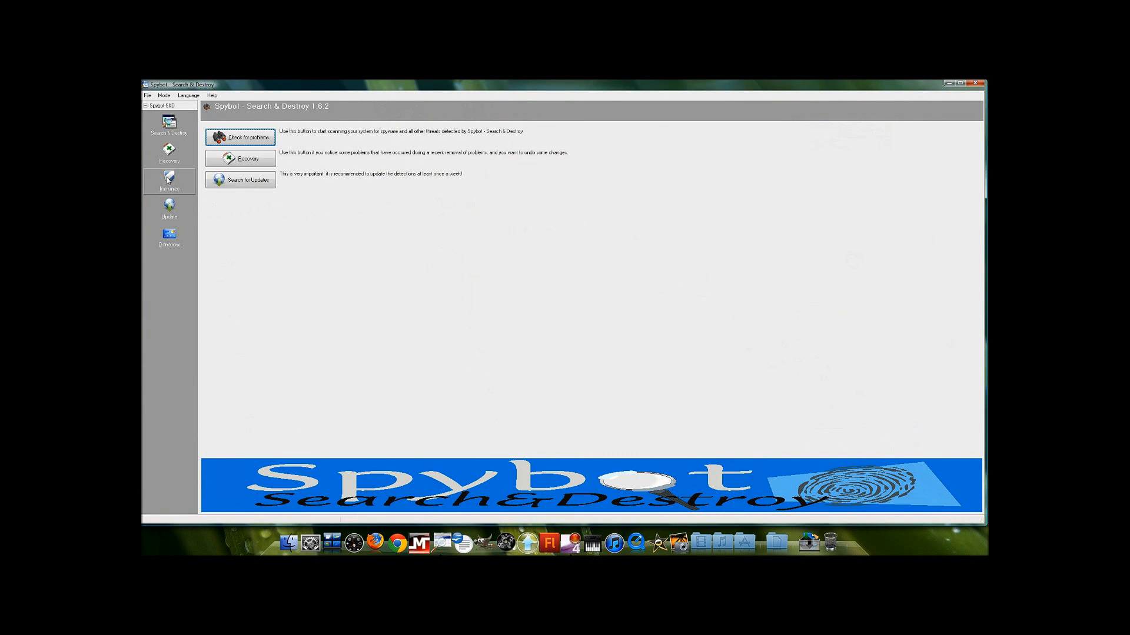
Try Spybot's Immunize feature and dismiss the missing administrator rights error.
left_click(169, 181)
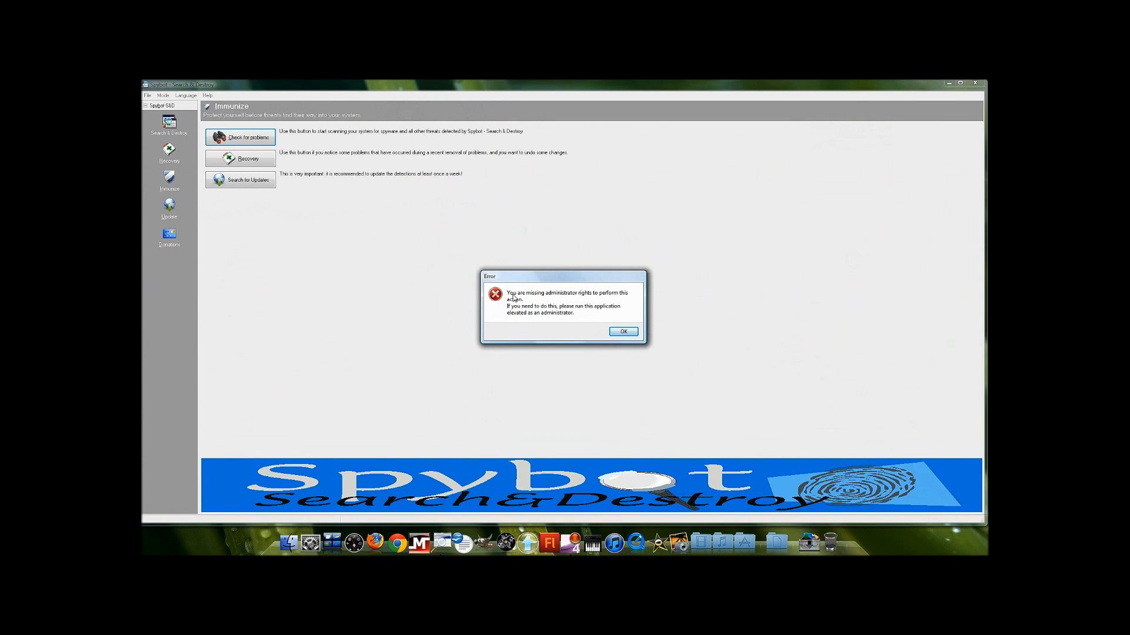
mouse_move(574, 301)
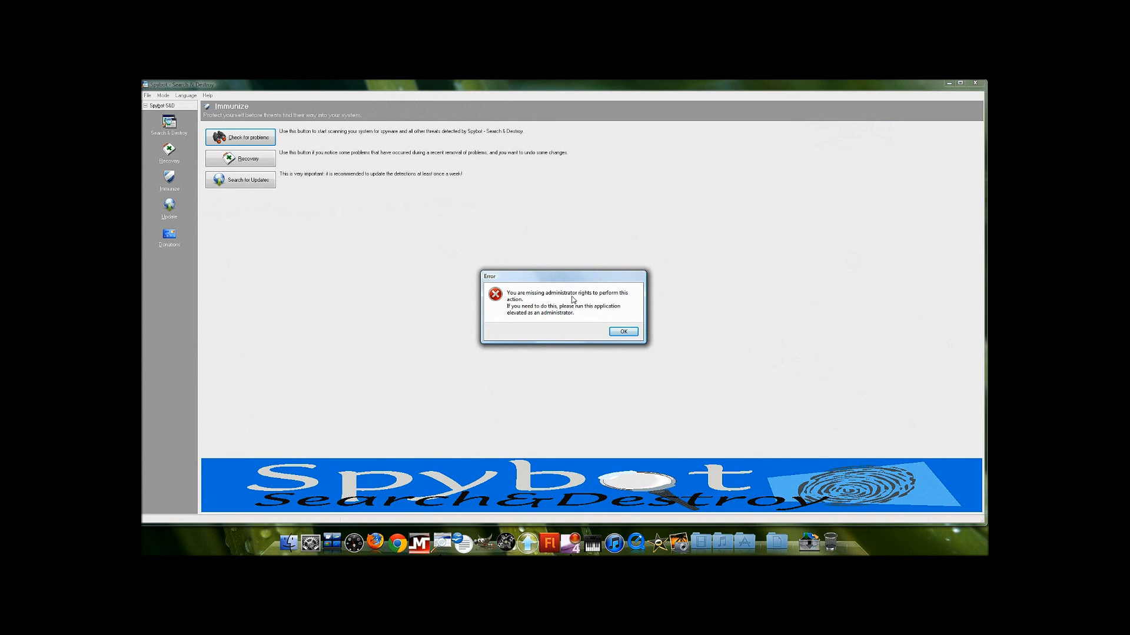
mouse_move(540, 295)
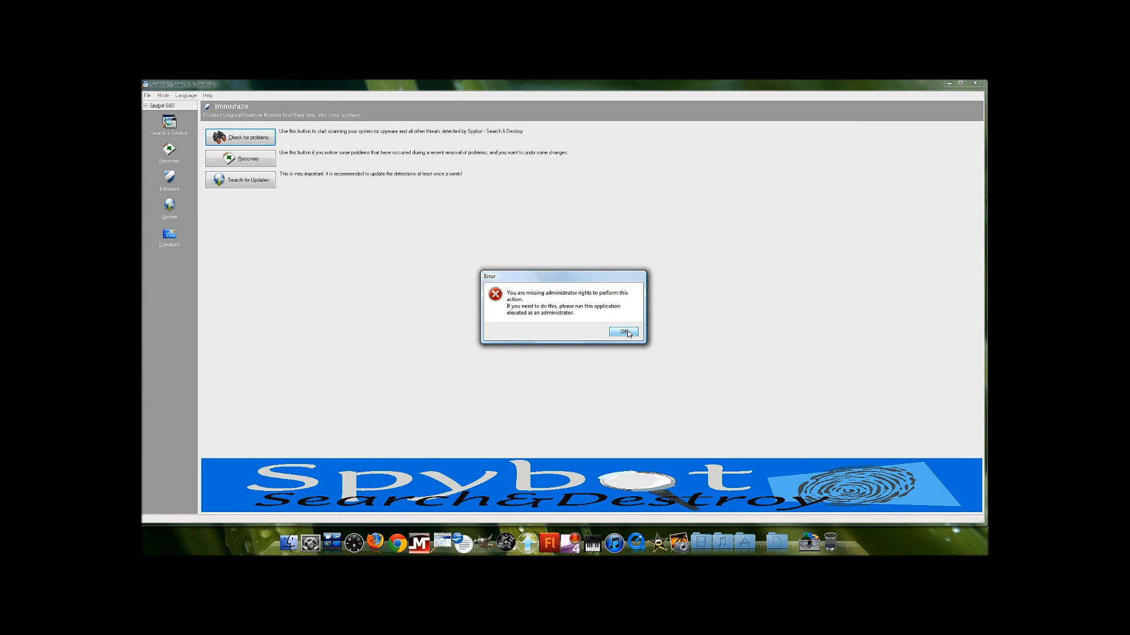
left_click(623, 332)
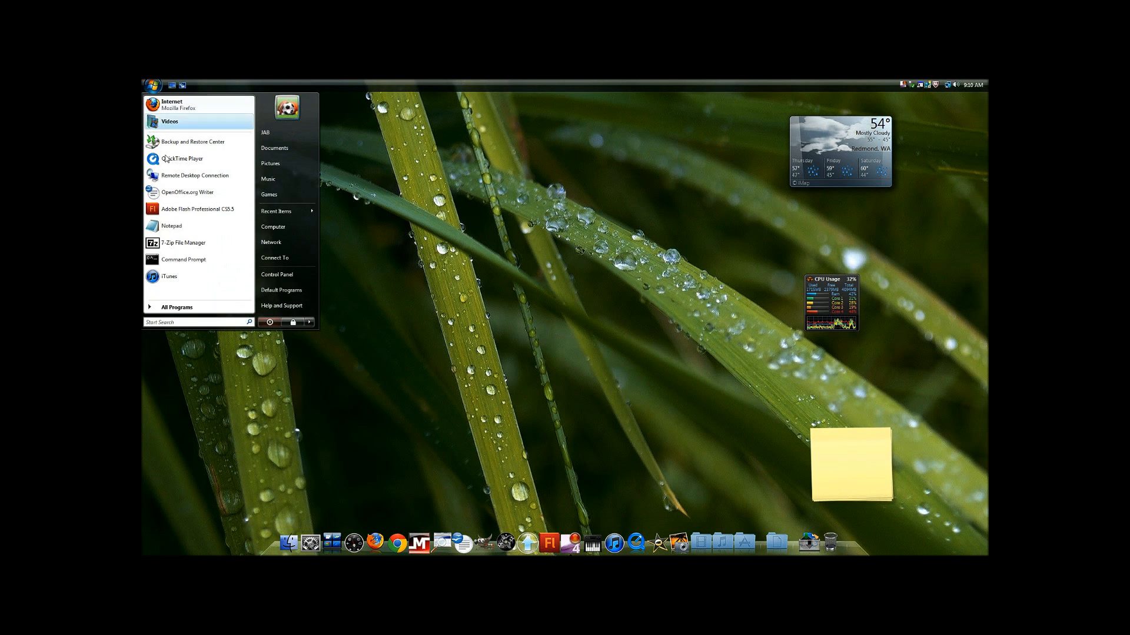
Show the Start menu's Switch User and Log Off options.
left_click(311, 323)
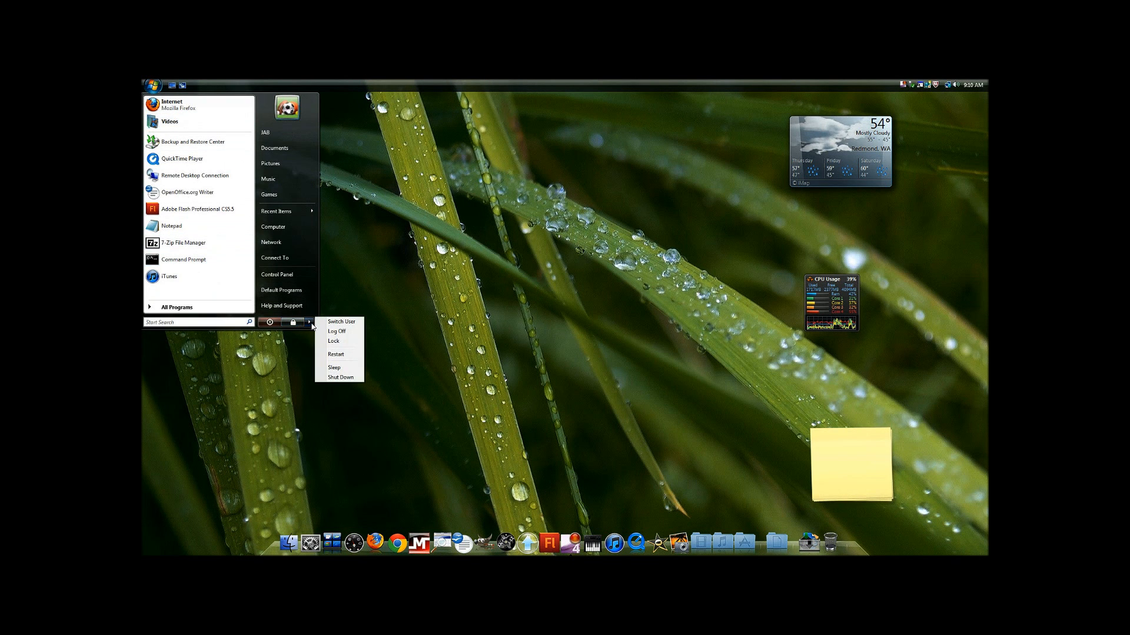
mouse_move(341, 322)
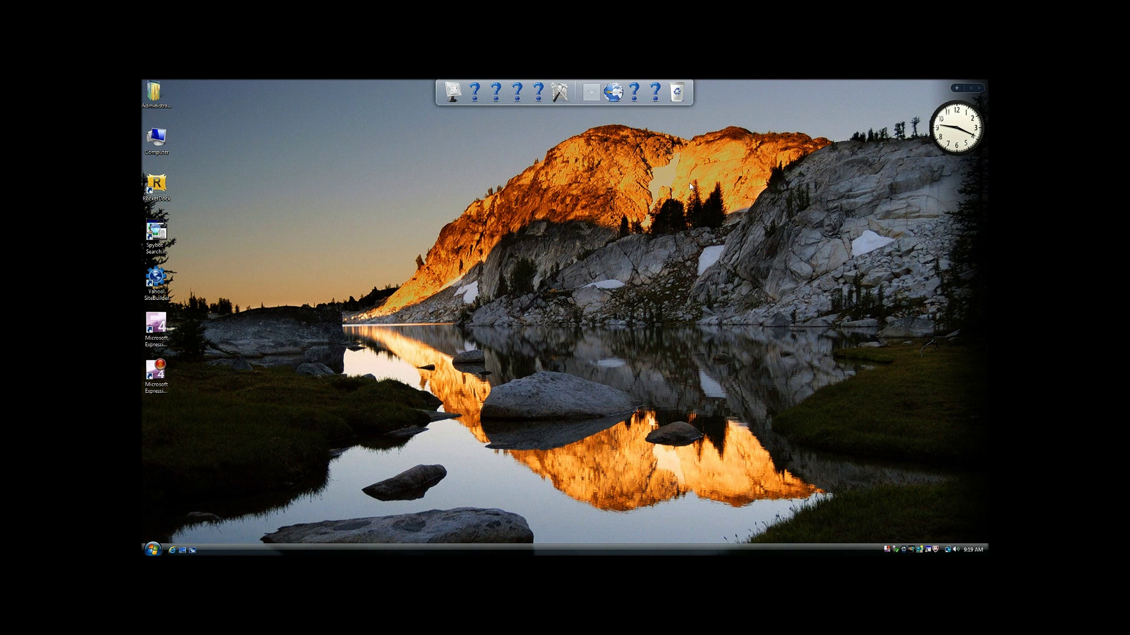
mouse_move(387, 237)
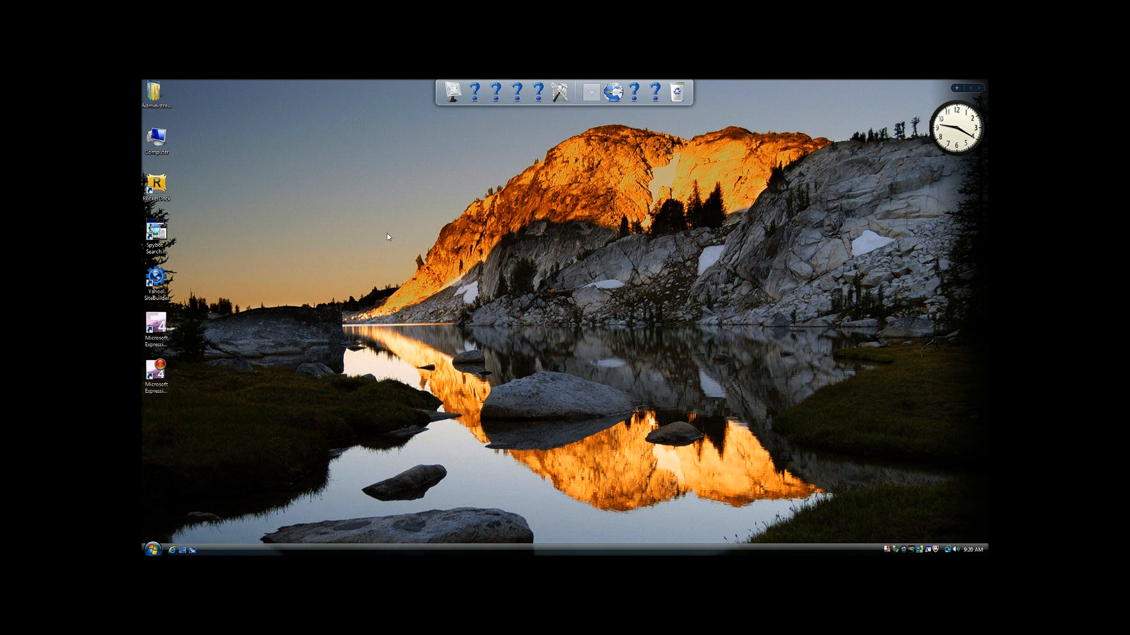
mouse_move(227, 254)
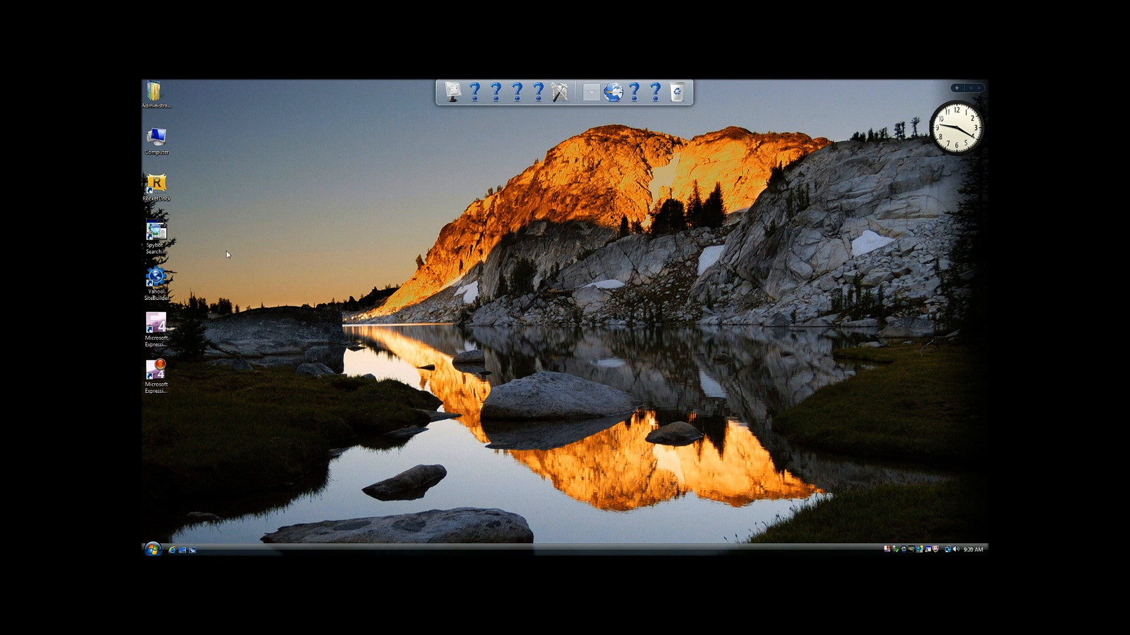
Launch Spybot from its desktop shortcut and open Immunize as Administrator.
left_click(156, 232)
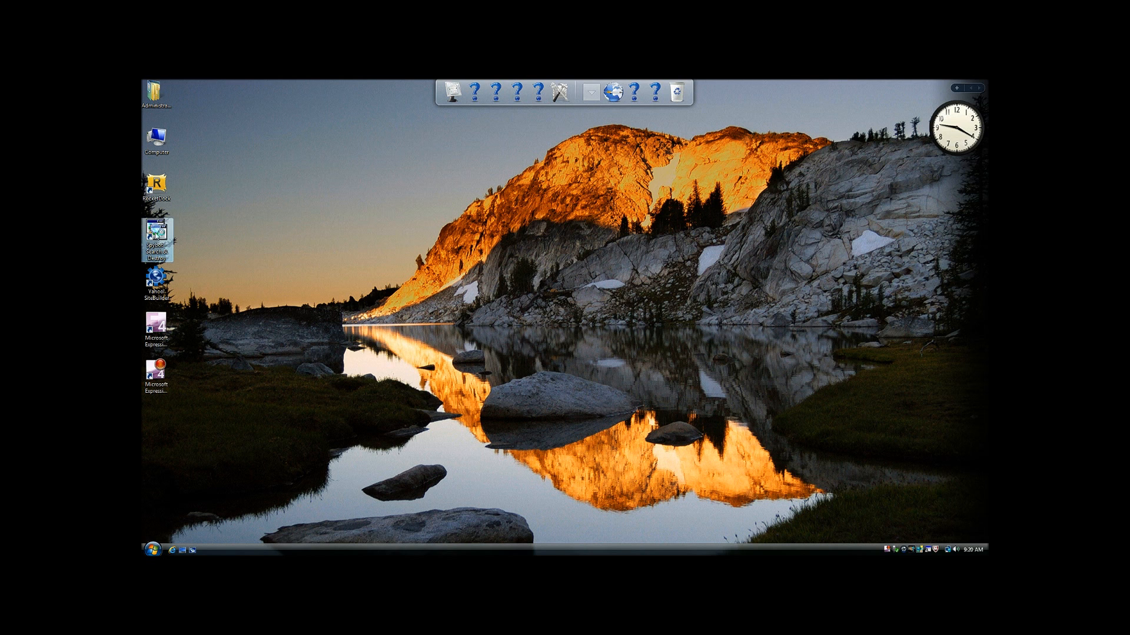
double_click(157, 230)
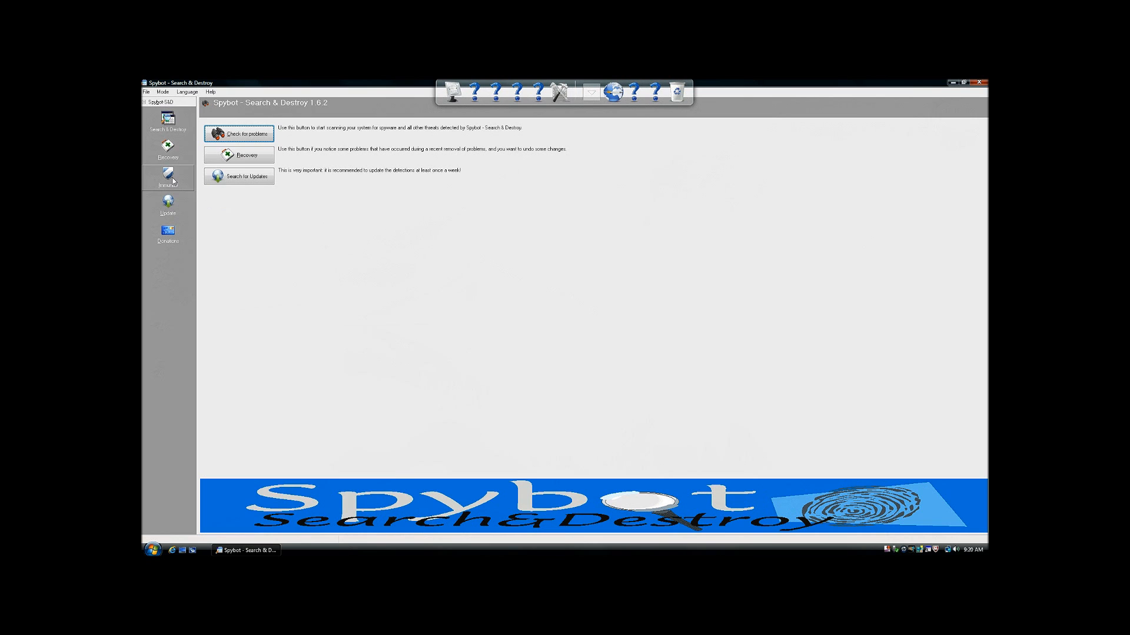
left_click(168, 177)
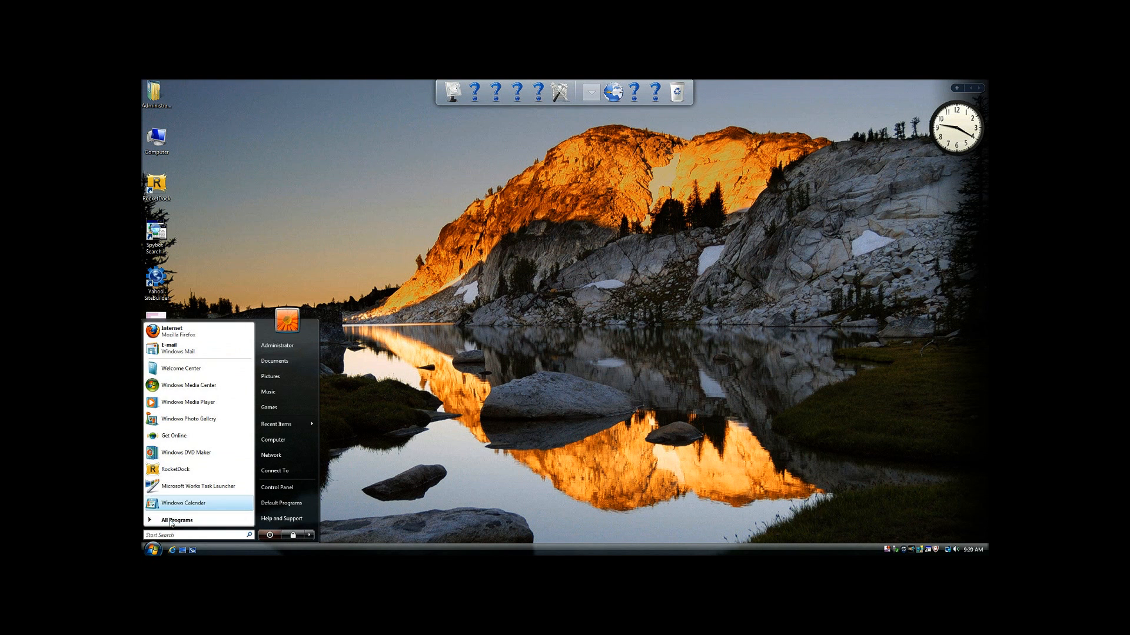
Search Start for cmd and run the result as administrator.
left_click(176, 520)
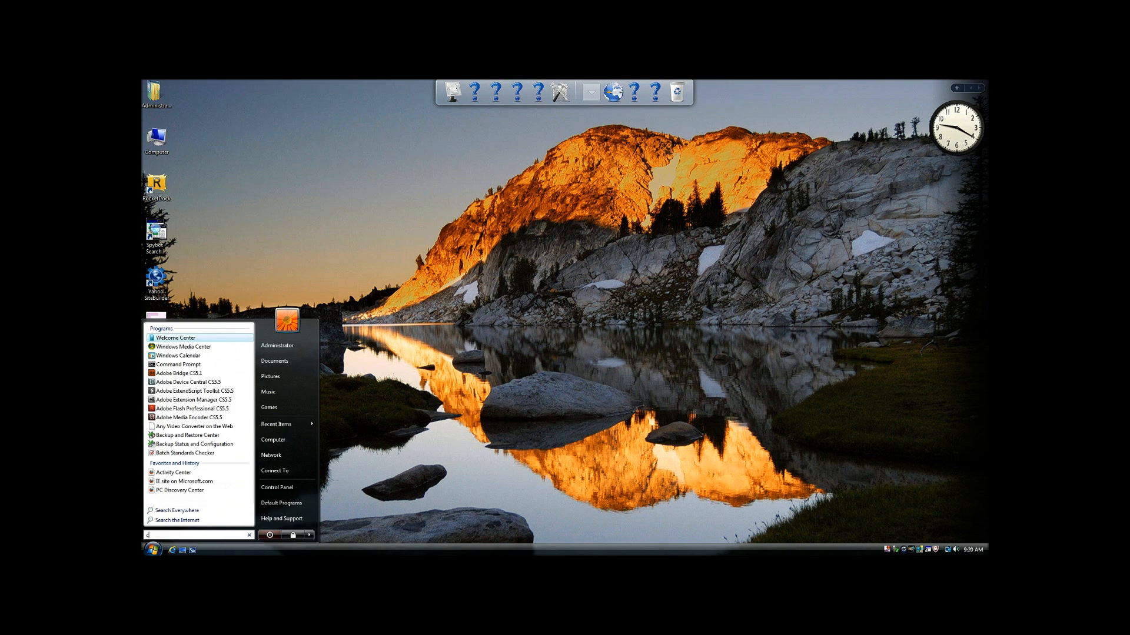
type("cmd")
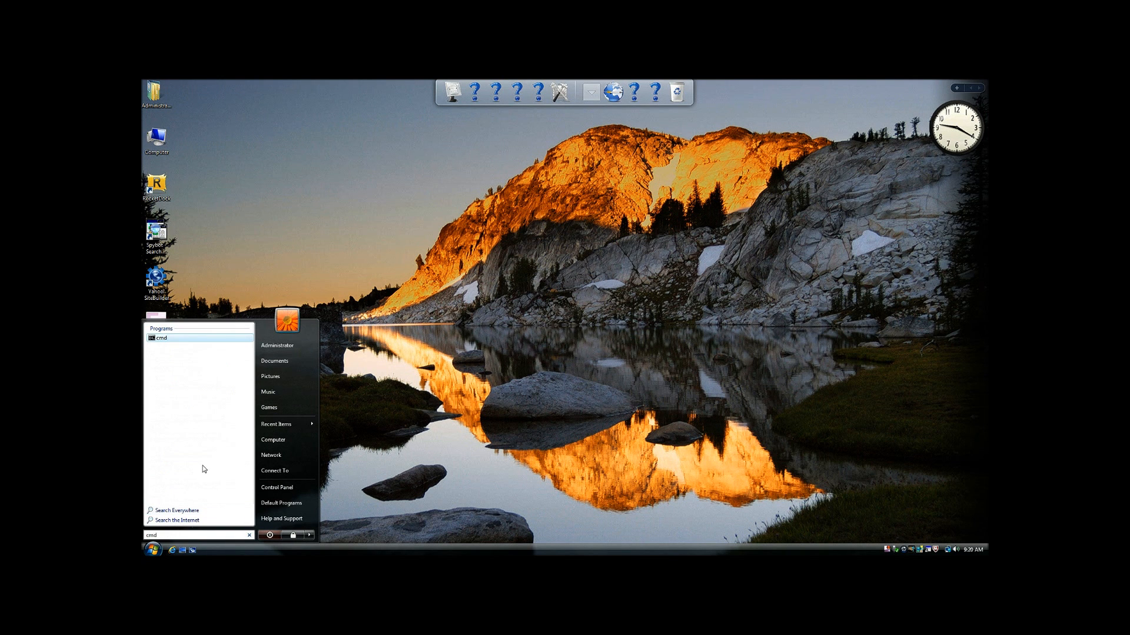
right_click(162, 338)
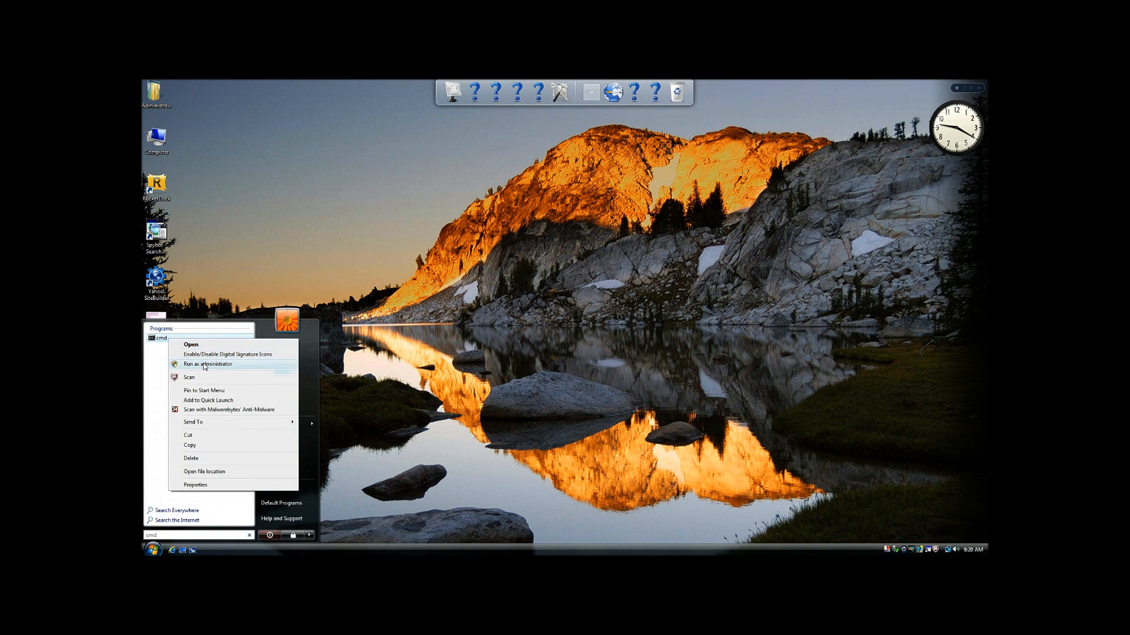
left_click(208, 364)
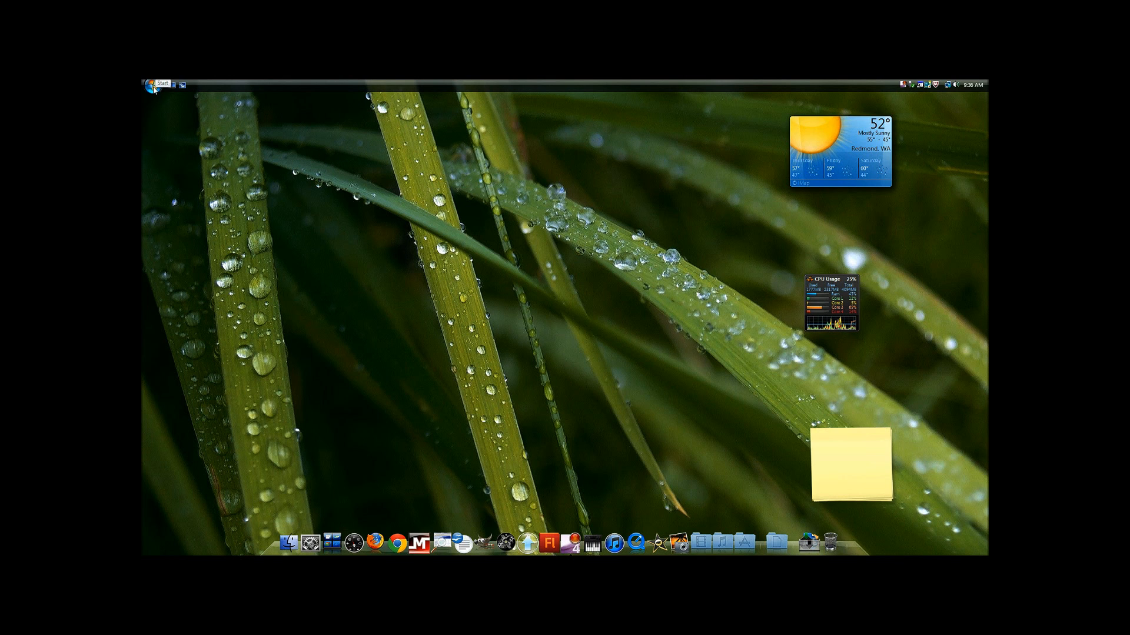
Browse Control Panel User Accounts to the Administrator account's page, then close it.
left_click(152, 84)
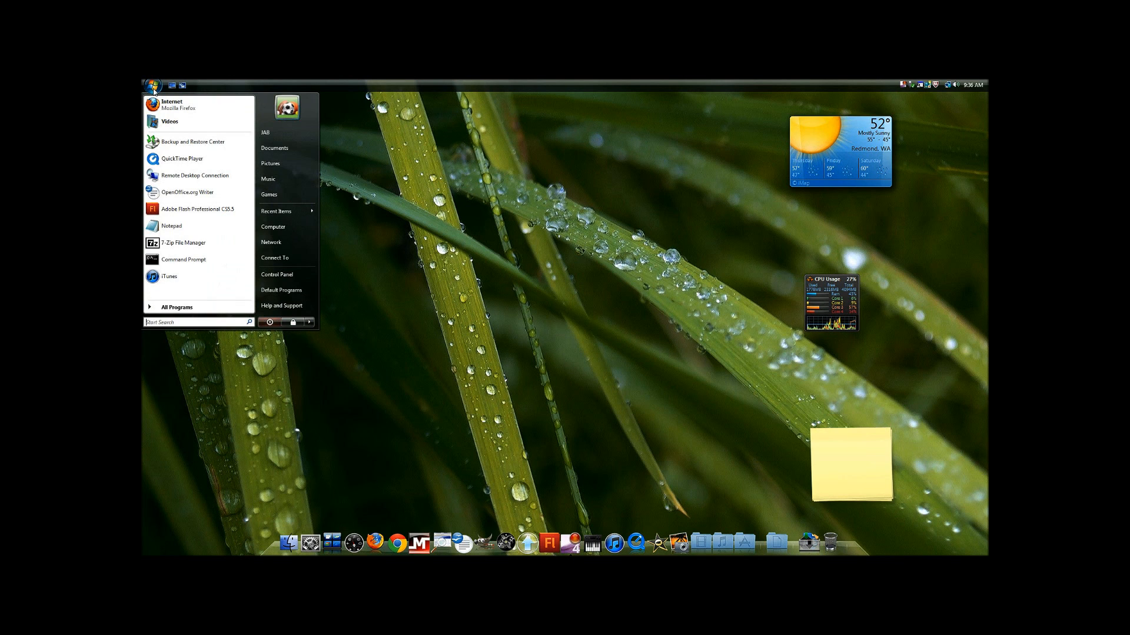
left_click(293, 292)
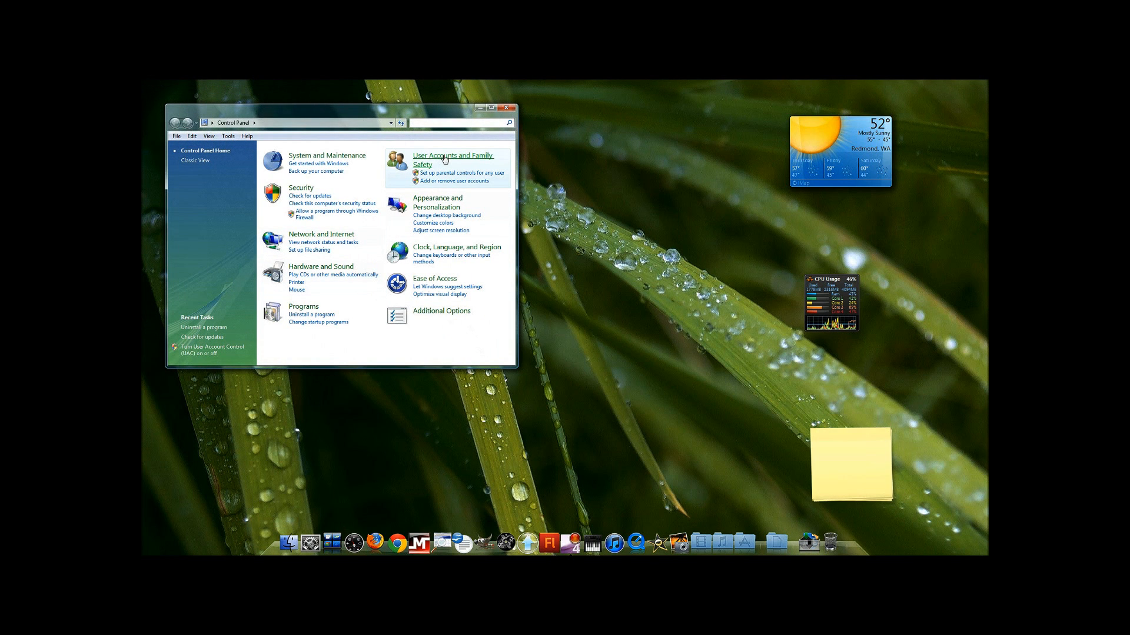
left_click(453, 160)
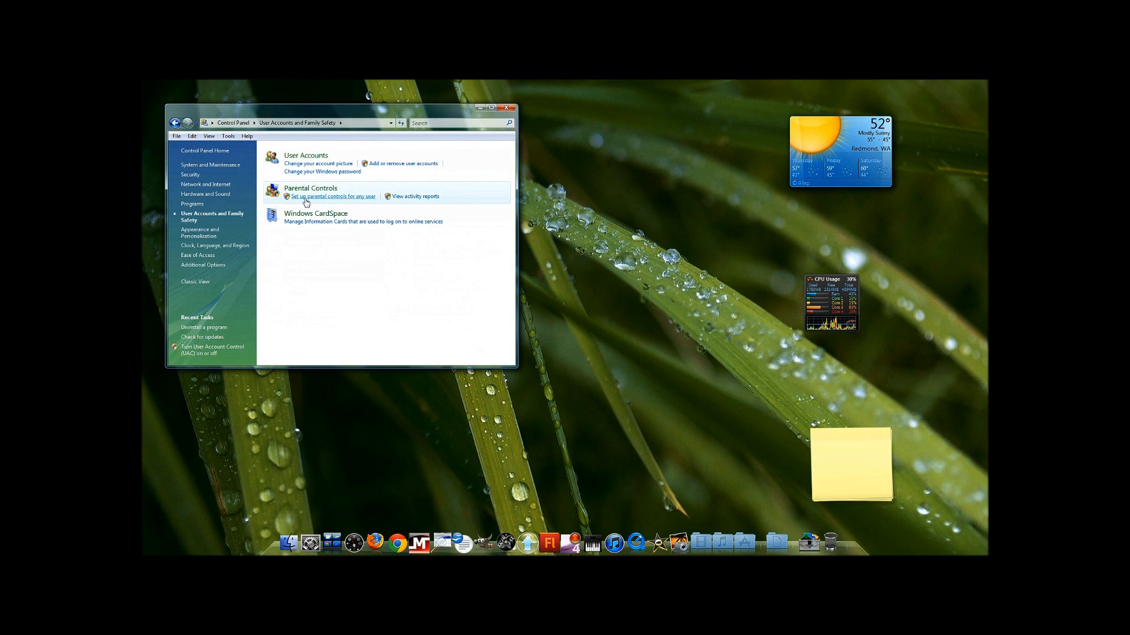
left_click(306, 154)
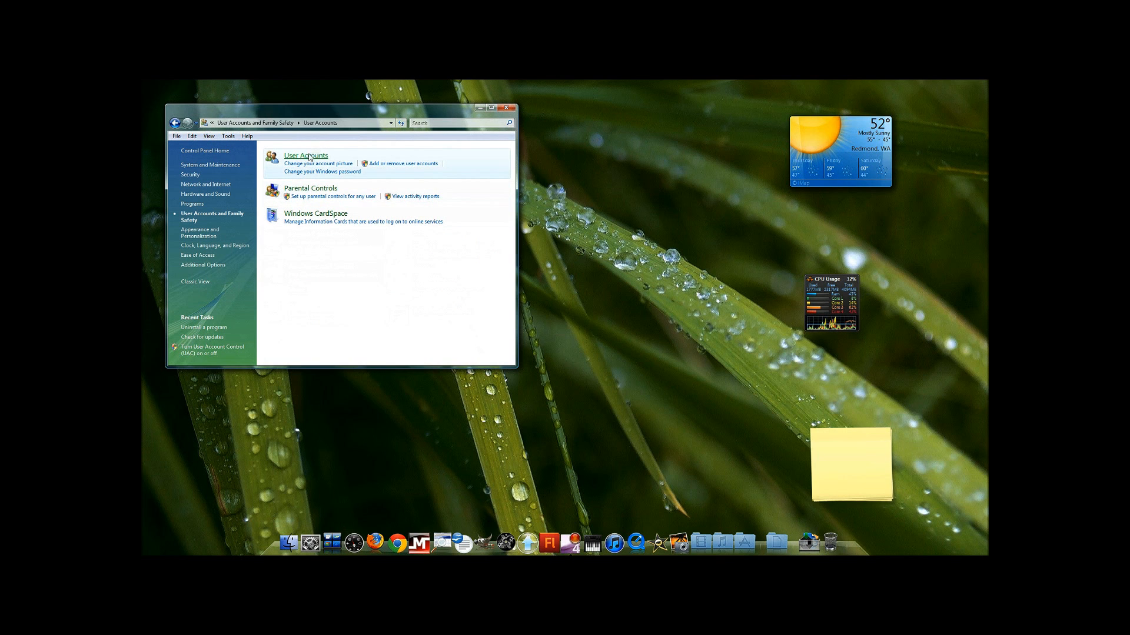
left_click(306, 155)
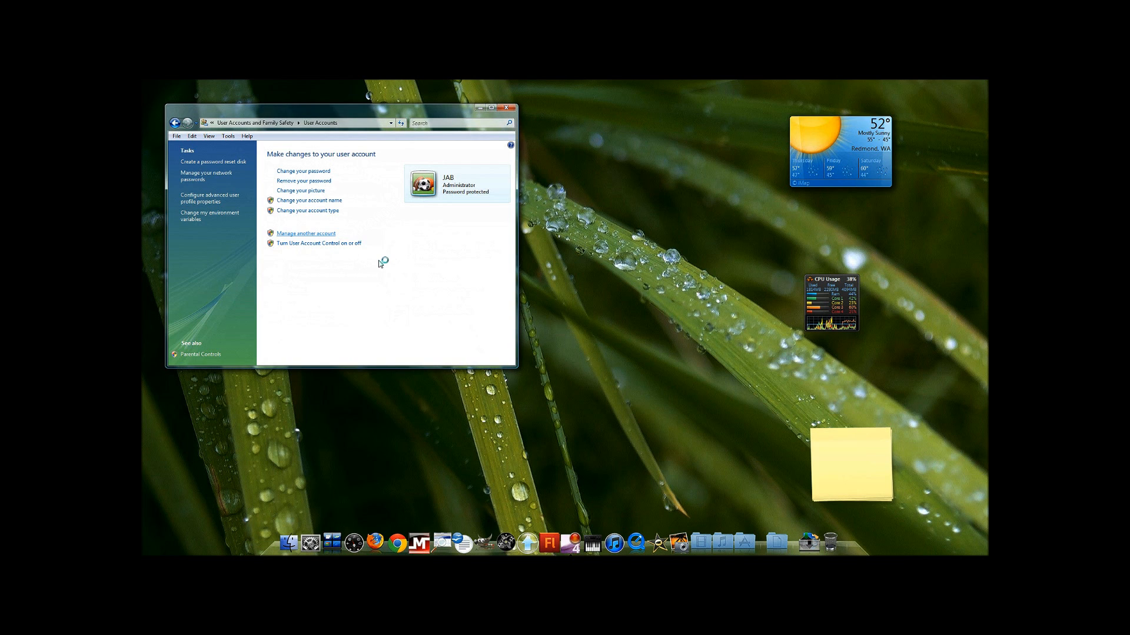
left_click(306, 233)
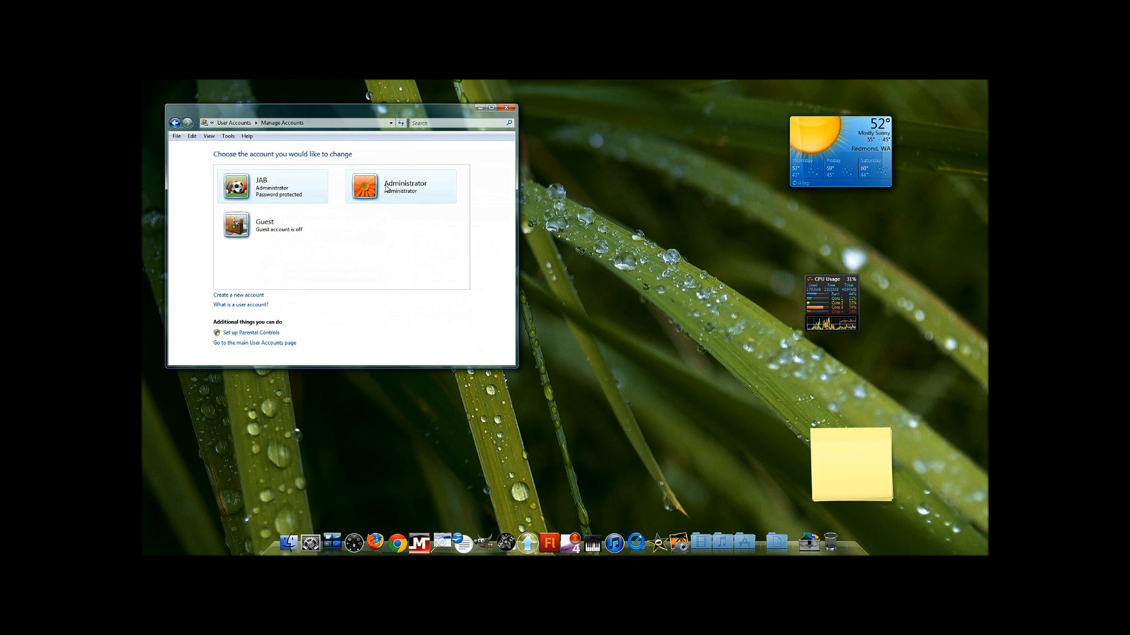
left_click(400, 186)
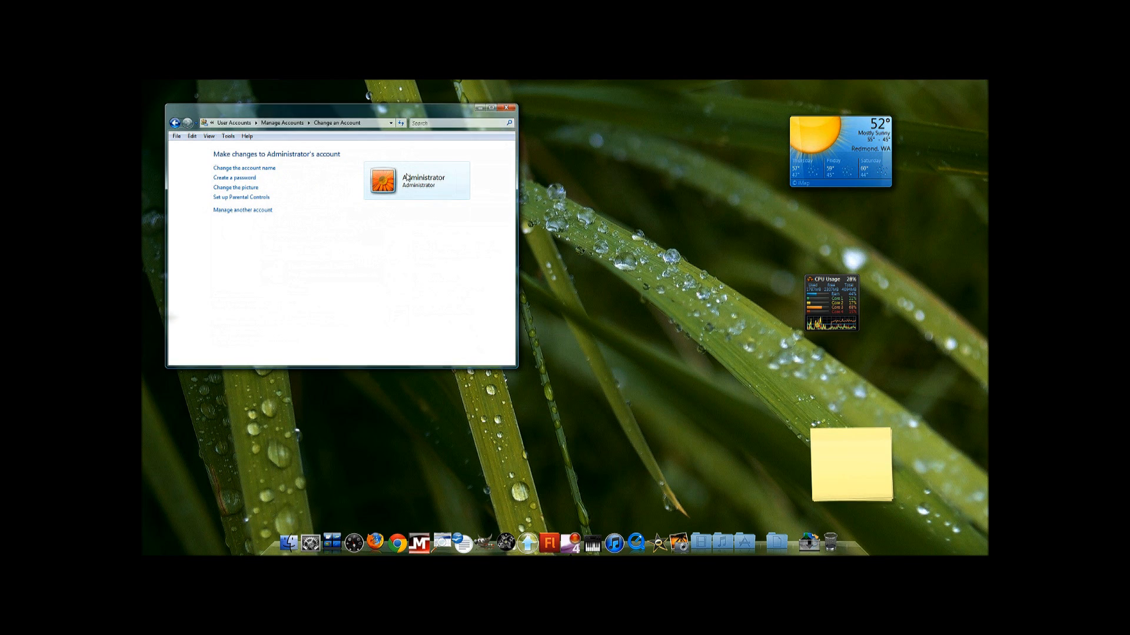
left_click(505, 108)
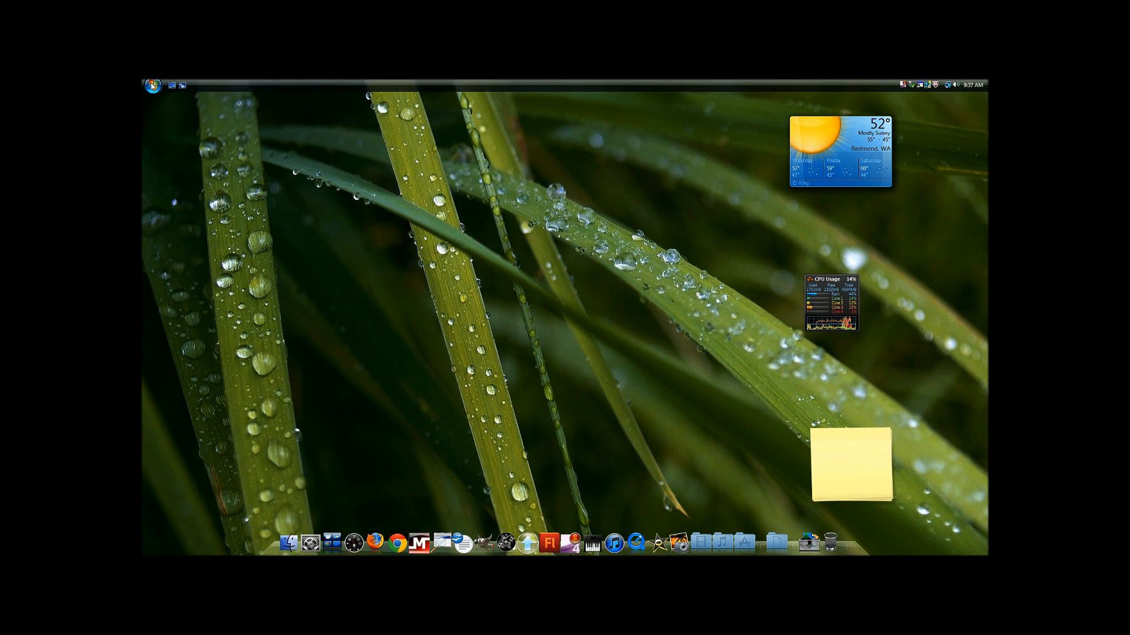
Run Command Prompt from the Start menu as administrator.
left_click(152, 86)
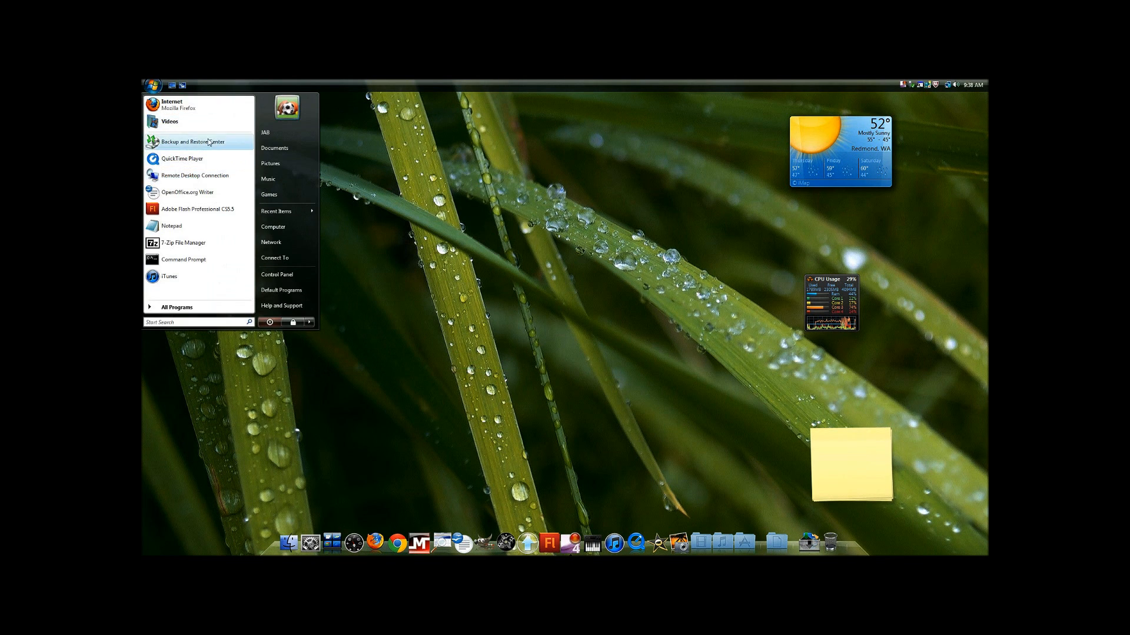
mouse_move(213, 268)
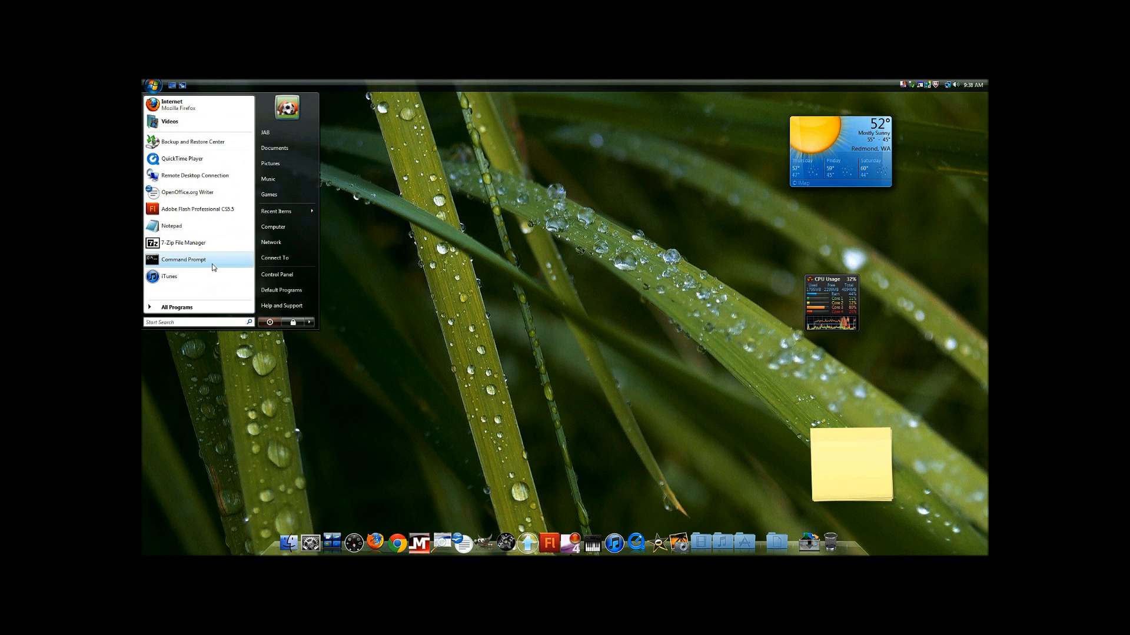
mouse_move(186, 262)
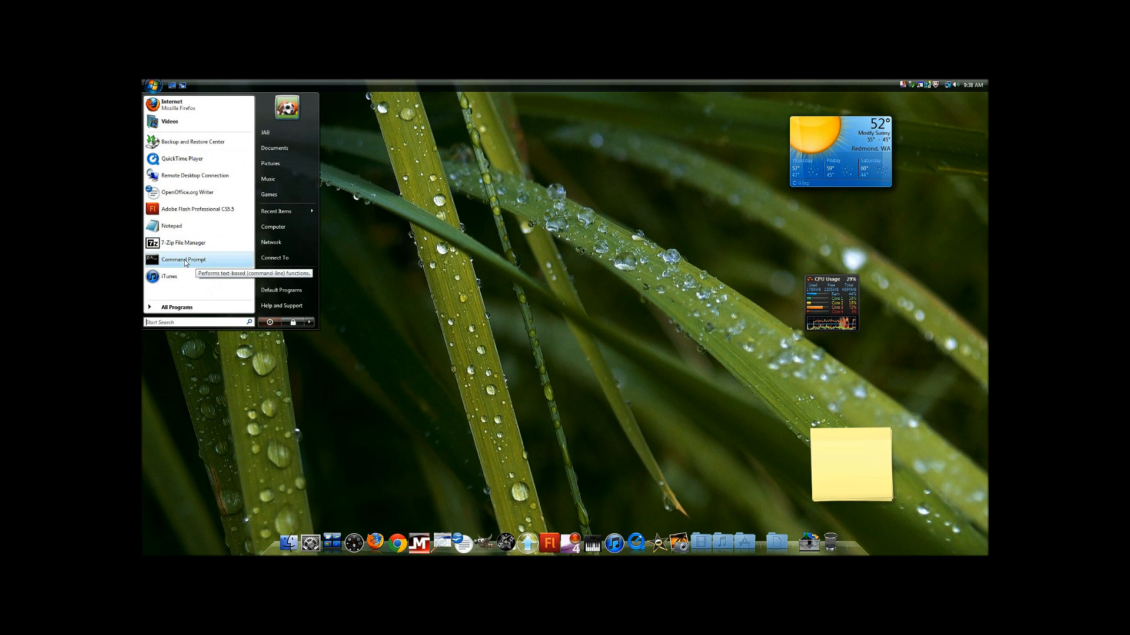
right_click(184, 259)
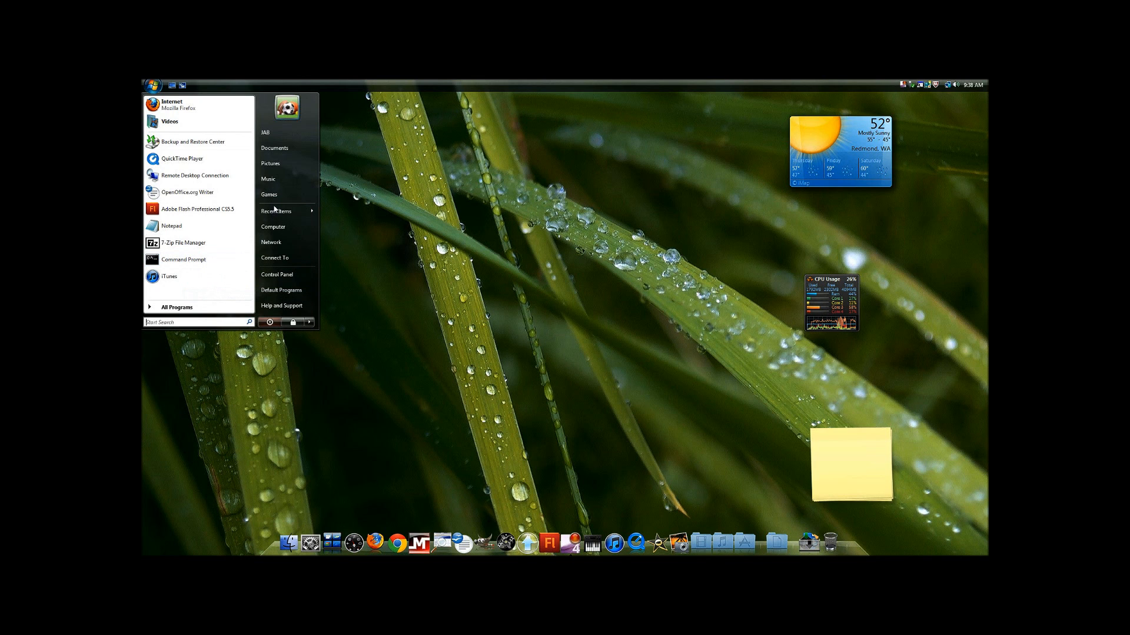
left_click(183, 259)
type("Net user ad")
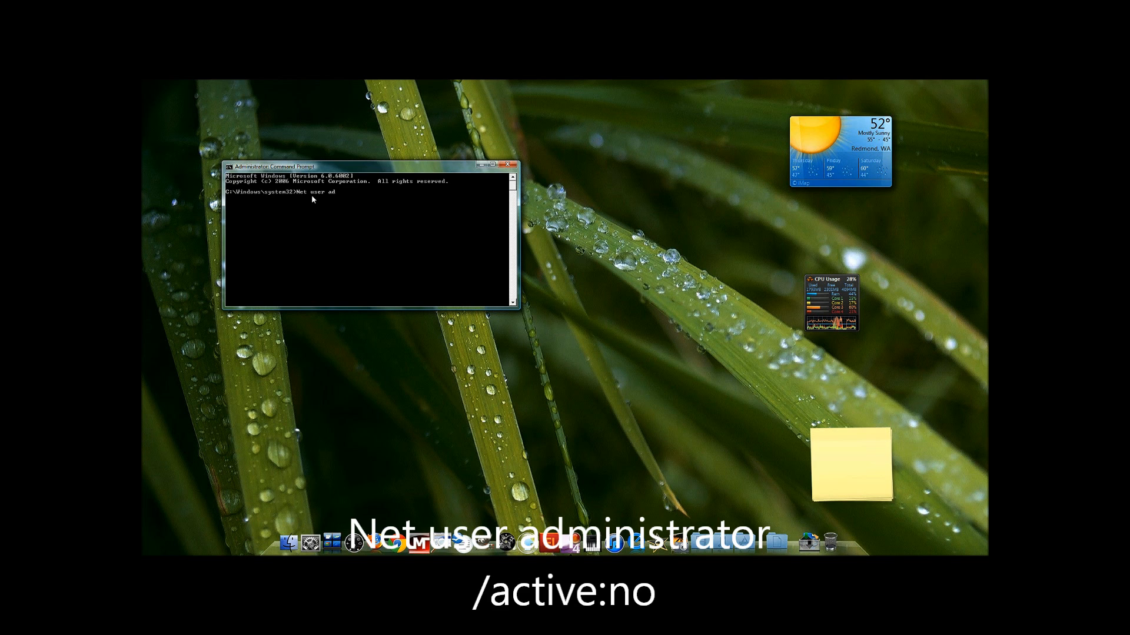
Run 'net user administrator /active:no', then close the Command Prompt window.
type("ministrator")
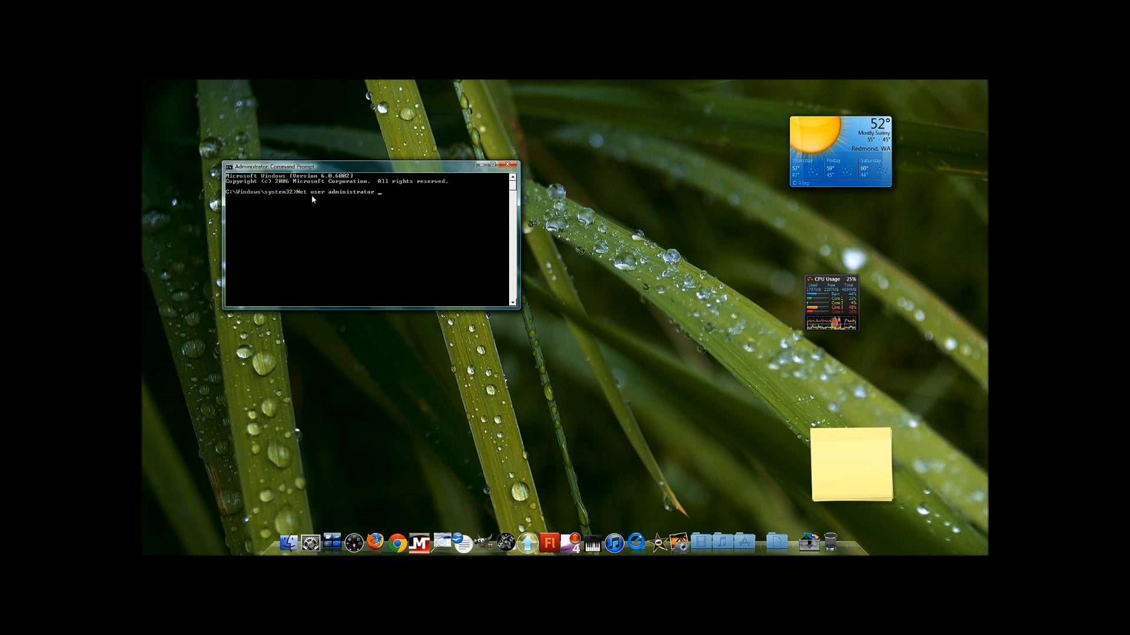
type("/active:no")
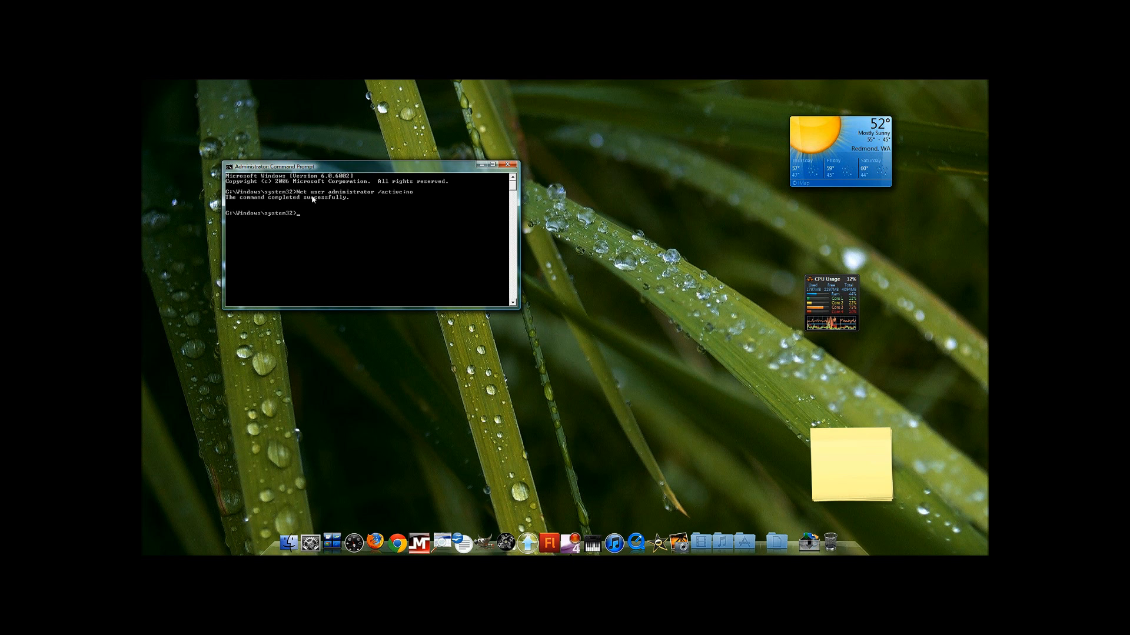
left_click(509, 166)
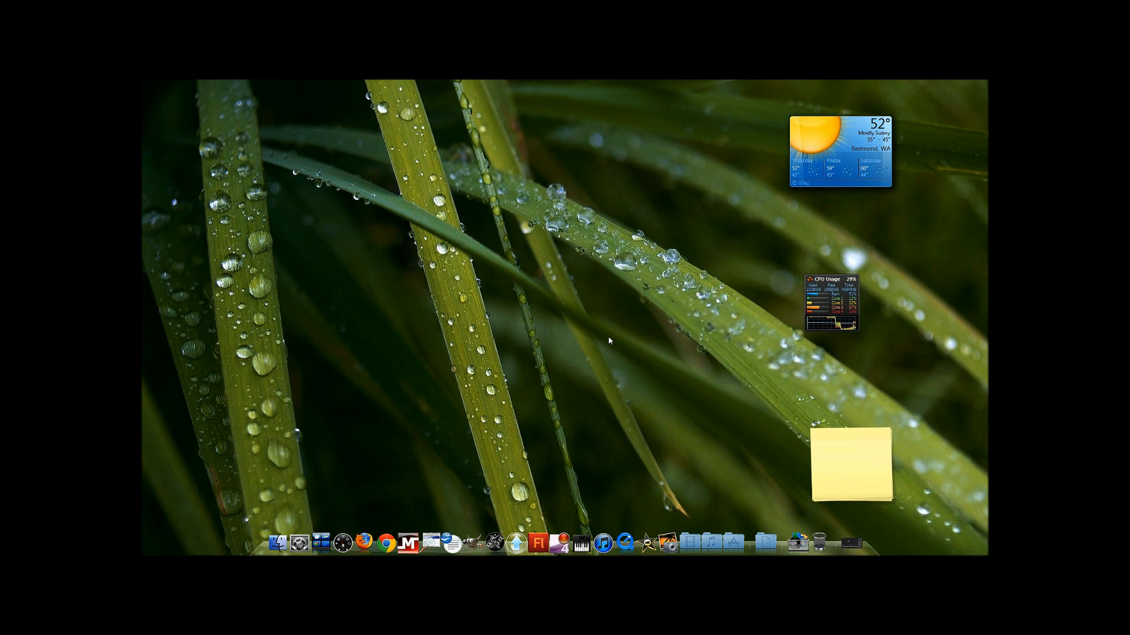
mouse_move(602, 318)
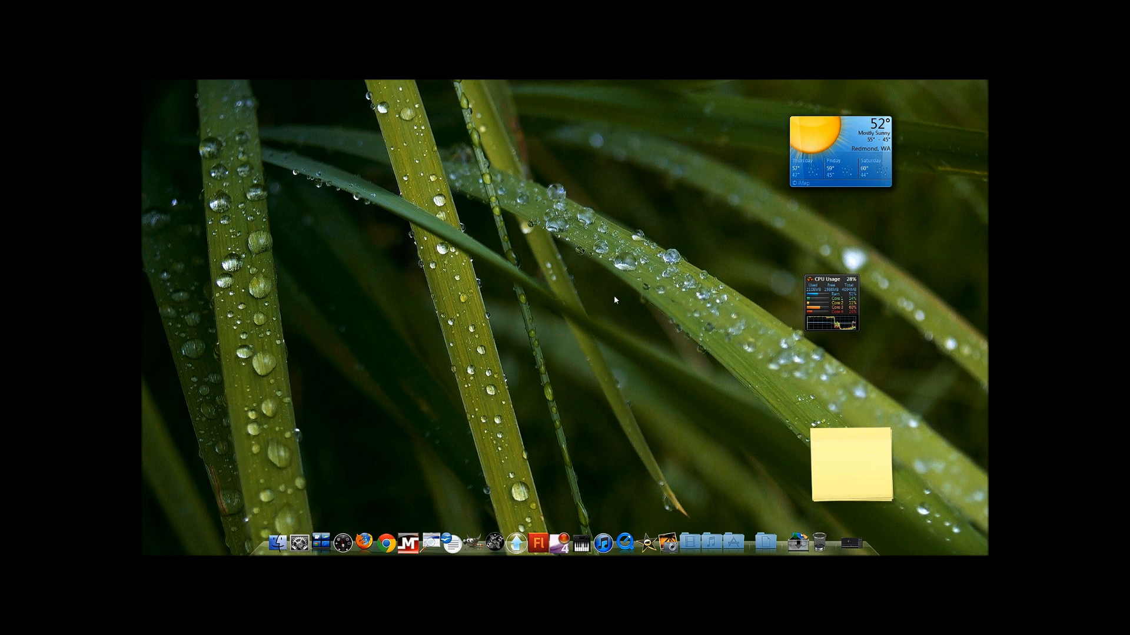